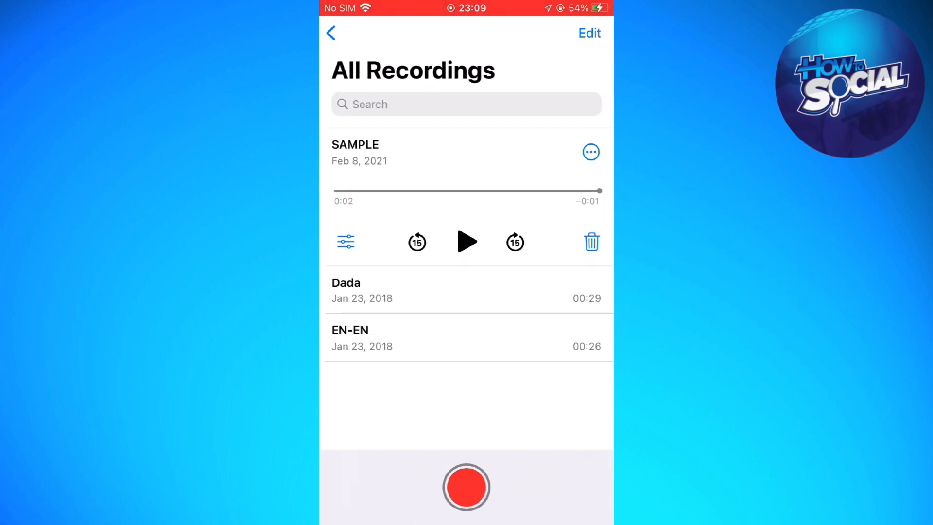
# Edit the SAMPLE recording in Voice Memos, then return to the recordings list
pyautogui.click(590, 151)
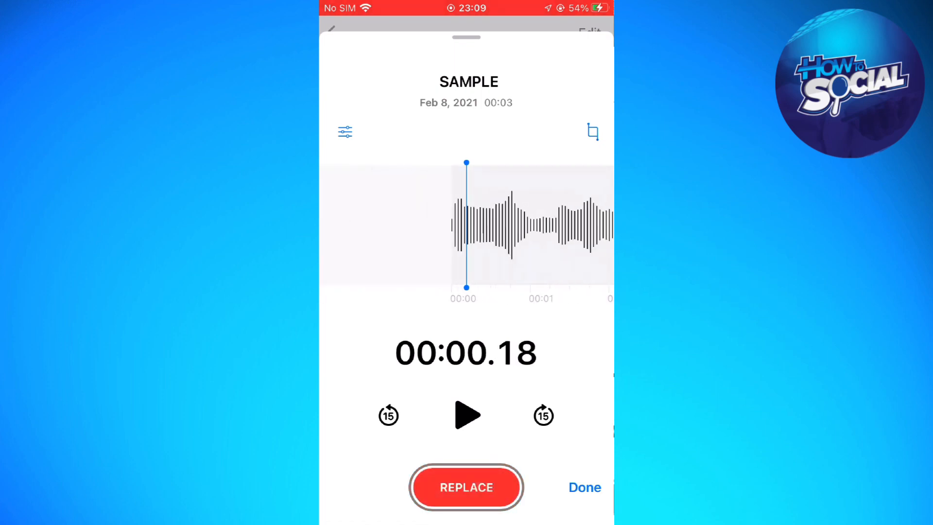
pyautogui.click(591, 132)
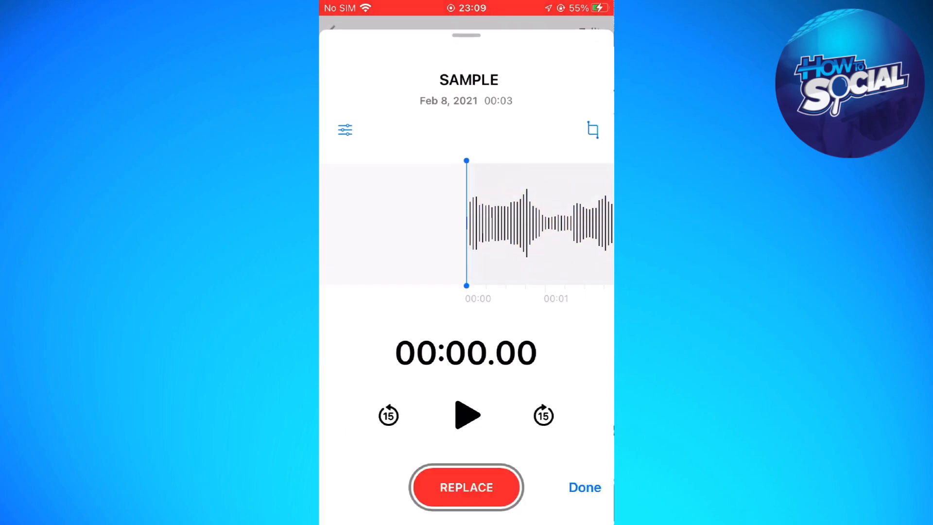
pyautogui.click(467, 415)
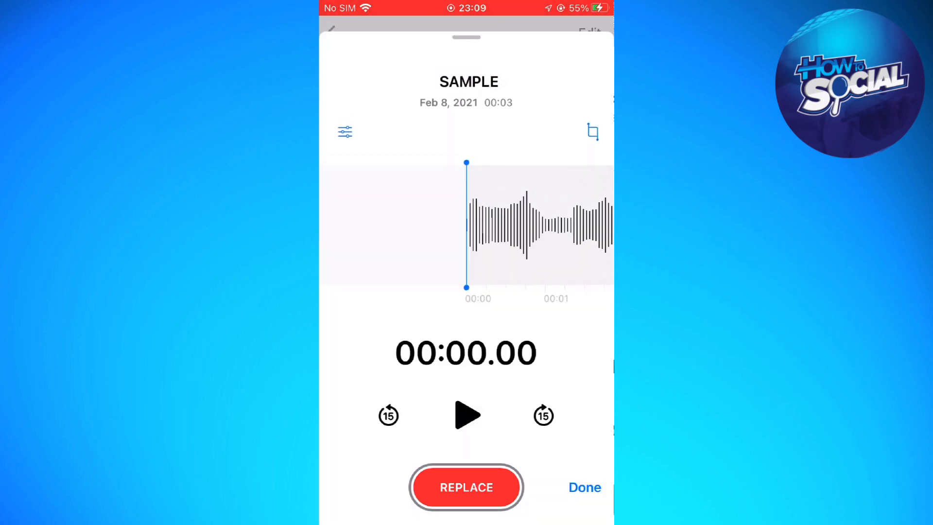
pyautogui.click(585, 487)
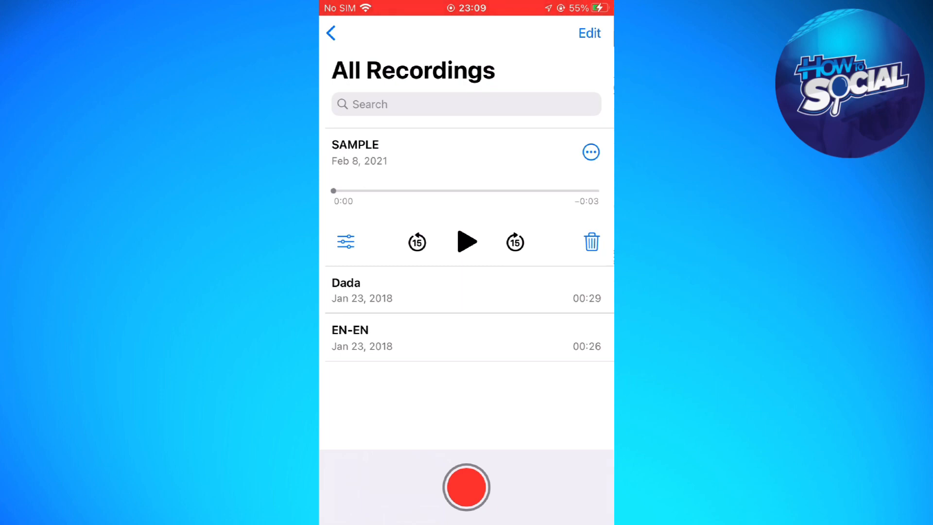
# Save SAMPLE.m4a to Files under On My iPhone
pyautogui.click(590, 152)
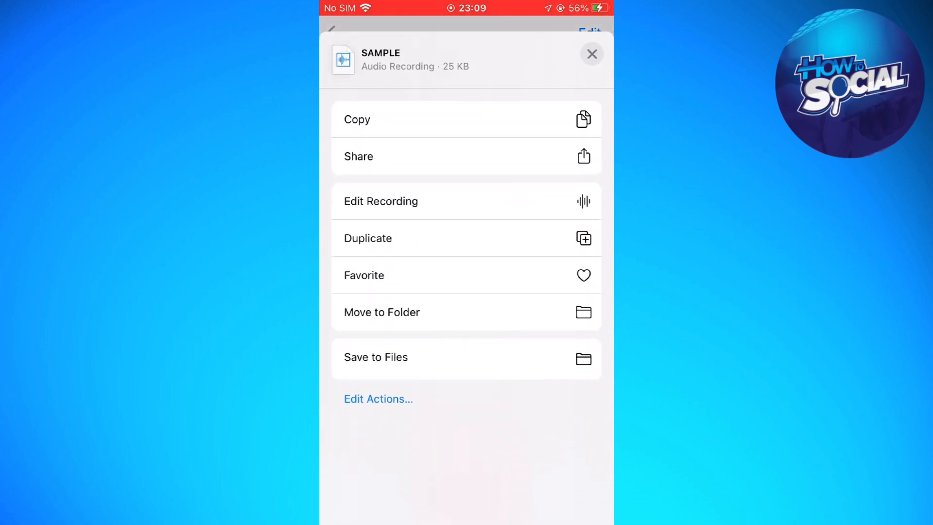
pyautogui.click(376, 357)
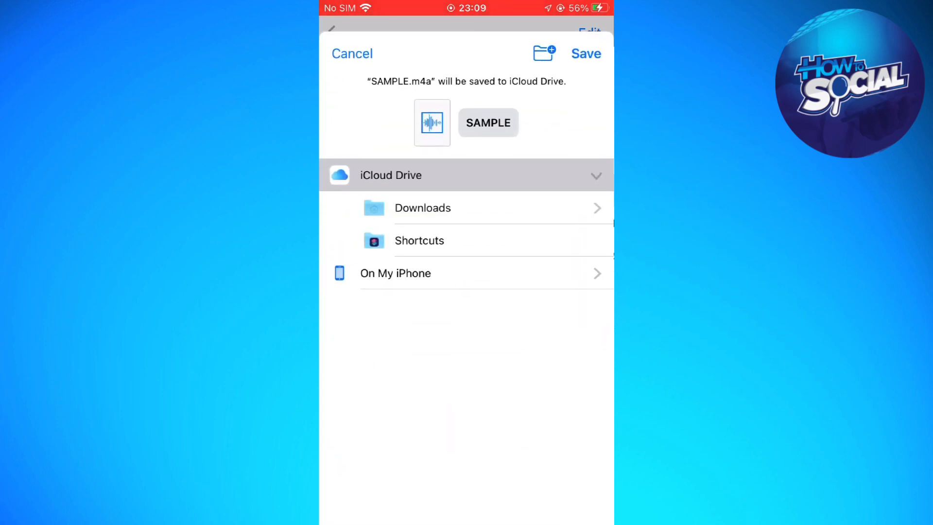
pyautogui.click(396, 274)
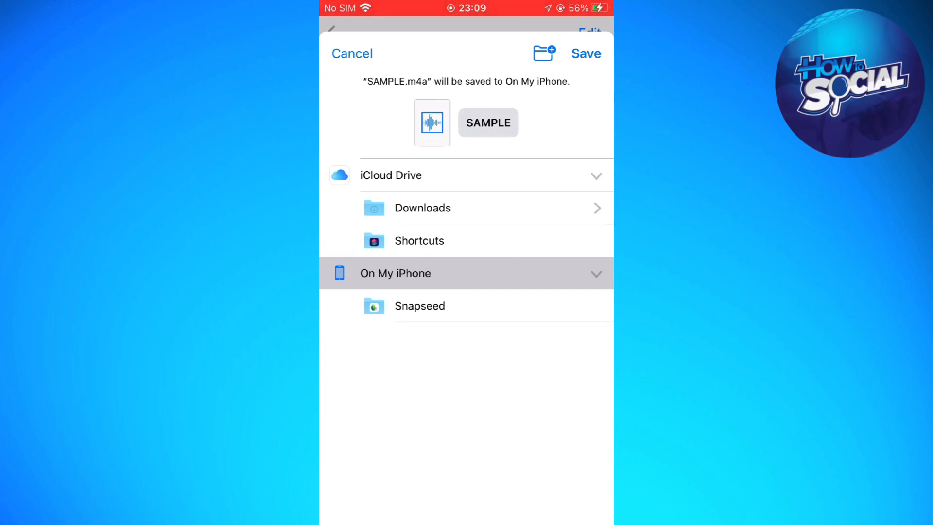
pyautogui.click(586, 53)
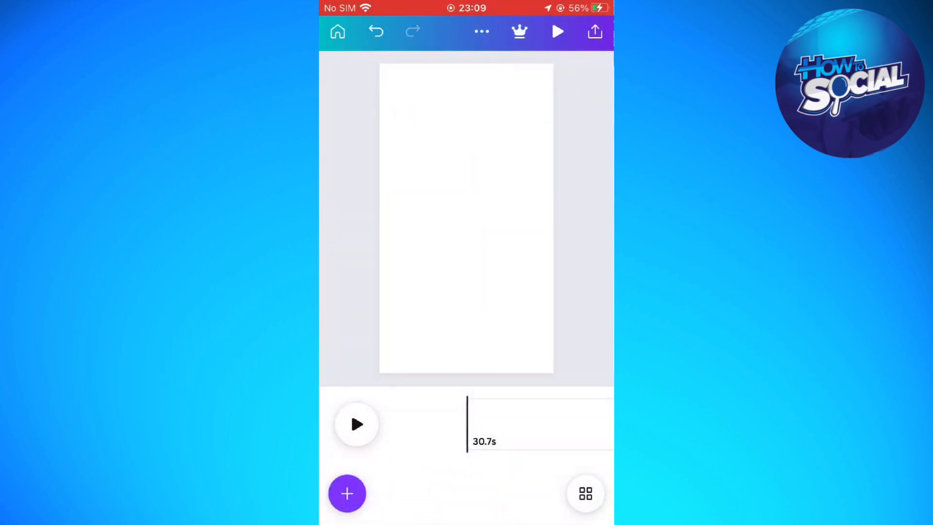
# Create a blank 1080×1920 Mobile Video design from Canva Home and select its page
pyautogui.click(338, 32)
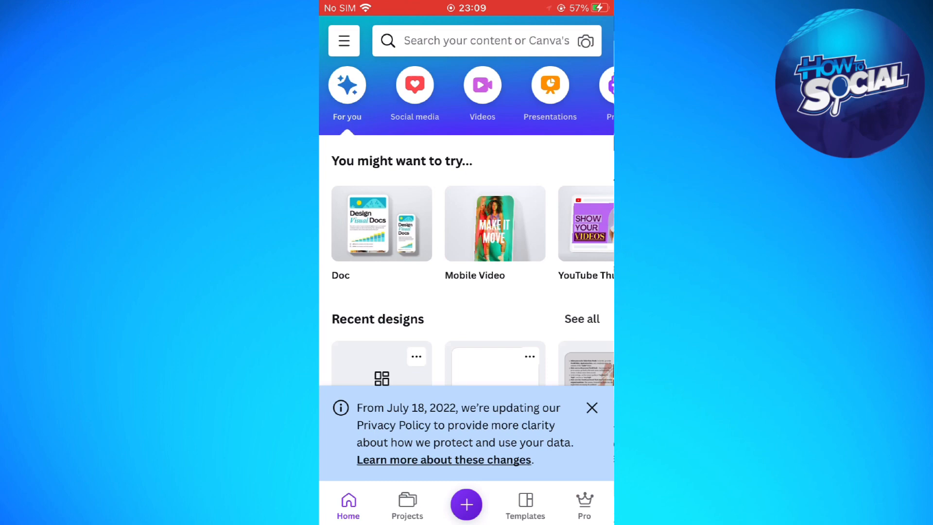
pyautogui.click(466, 504)
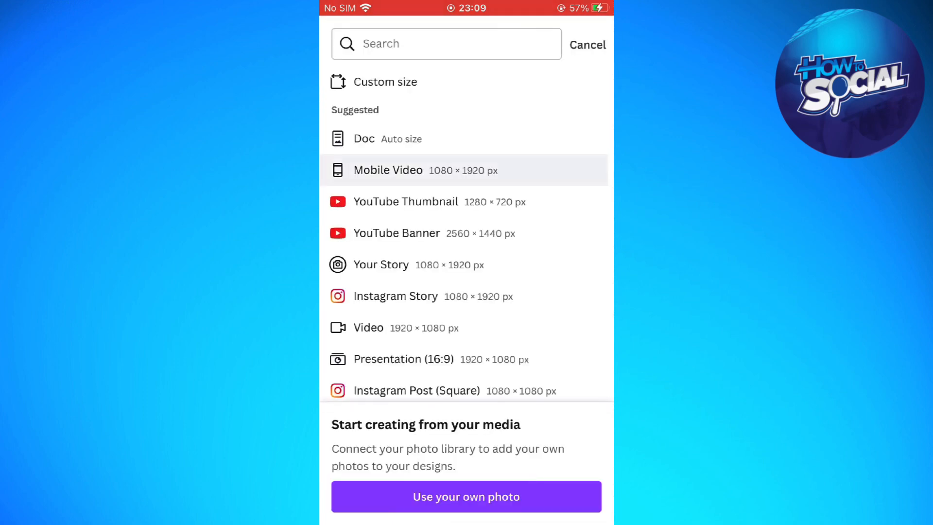
pyautogui.click(387, 170)
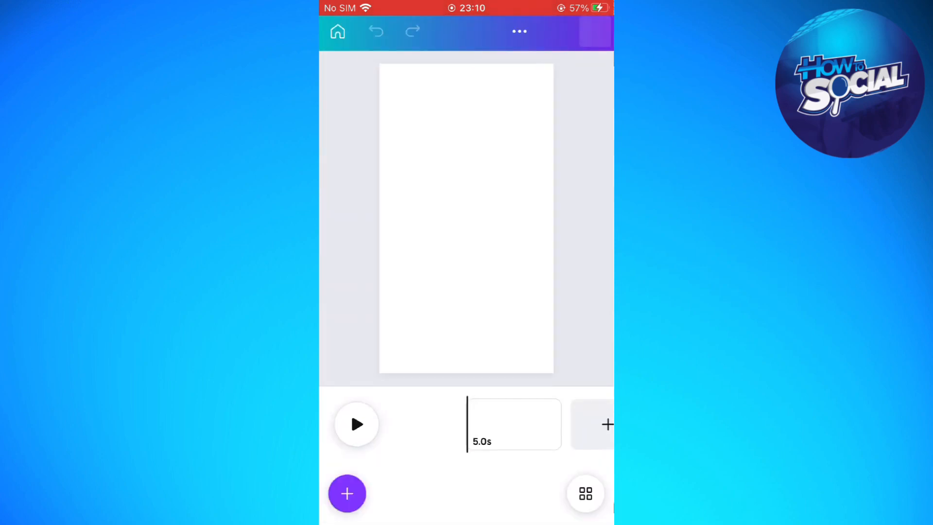
pyautogui.click(347, 493)
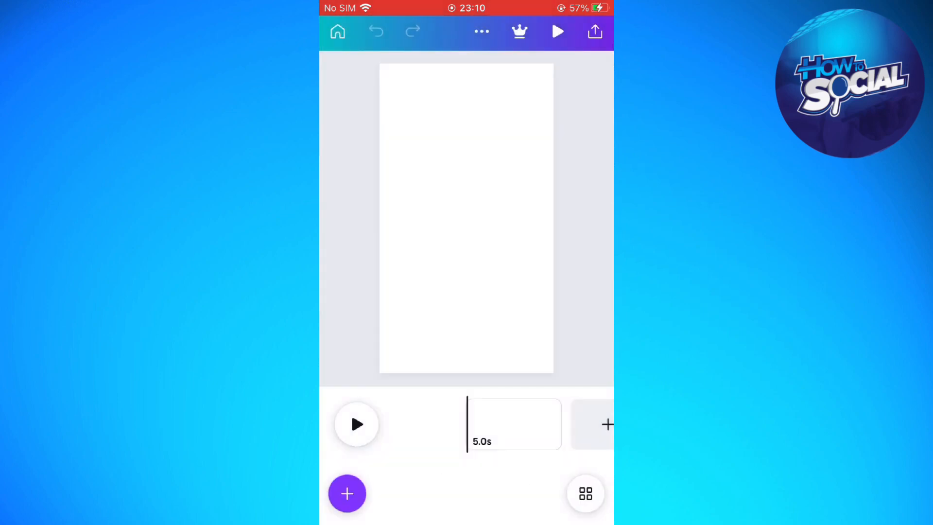
pyautogui.click(466, 218)
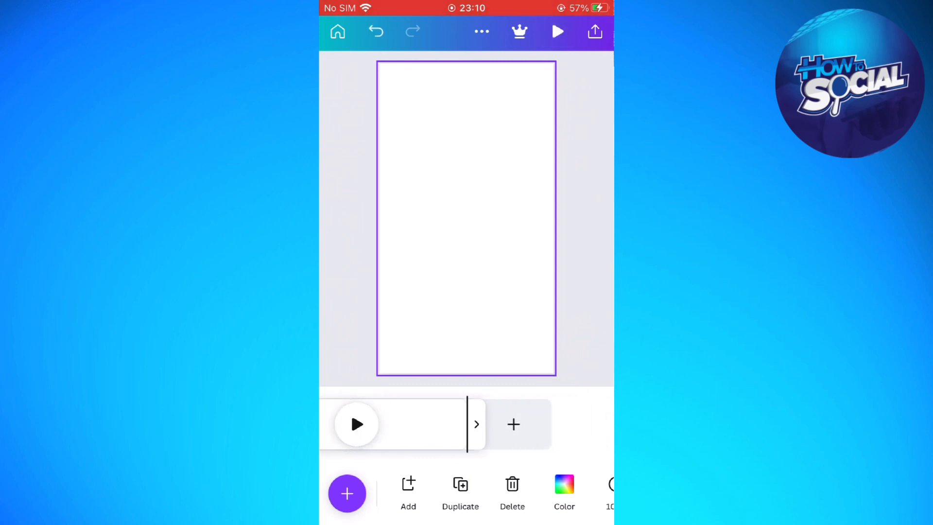
# Choose to upload files from Files storage via Canva's Uploads panel
pyautogui.click(477, 424)
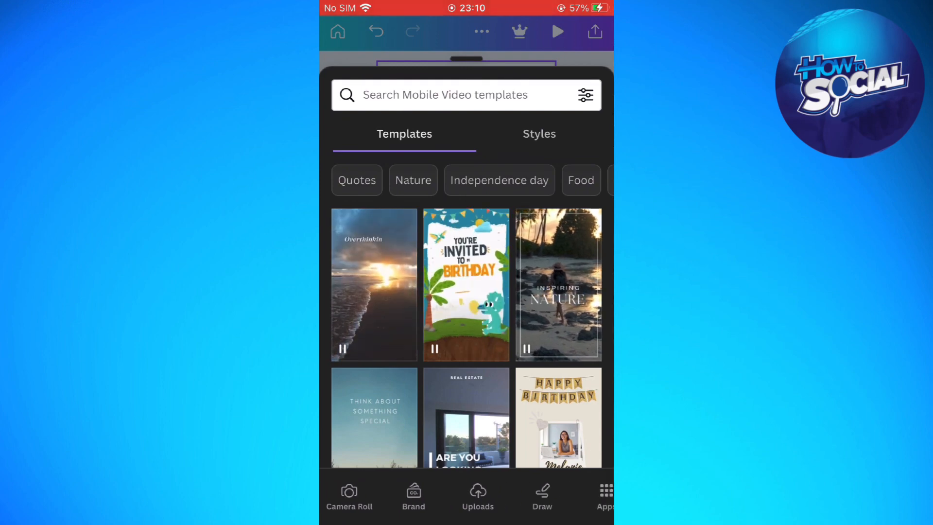
pyautogui.click(477, 496)
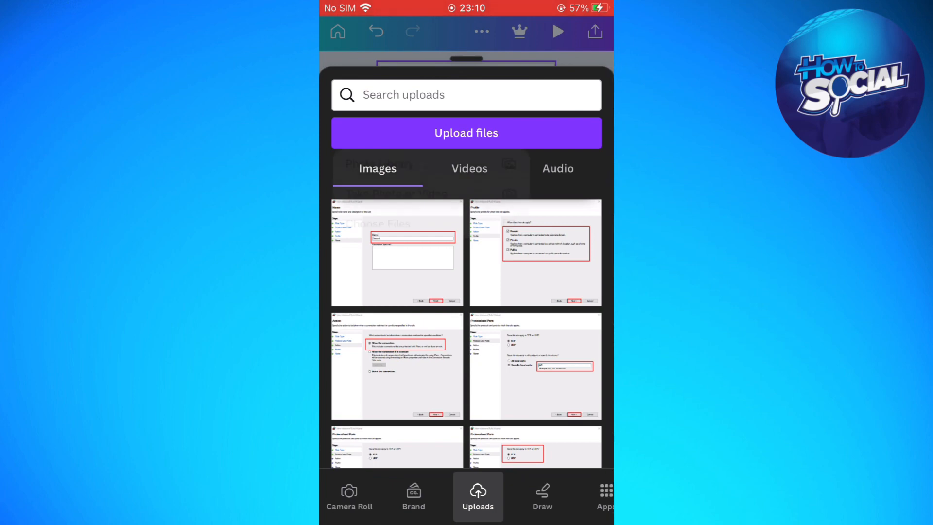
pyautogui.click(466, 133)
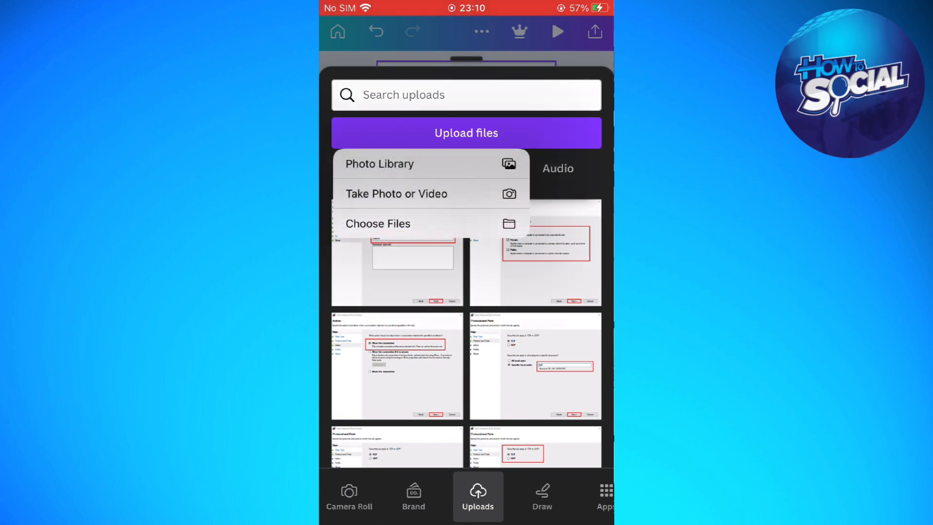
pyautogui.click(378, 223)
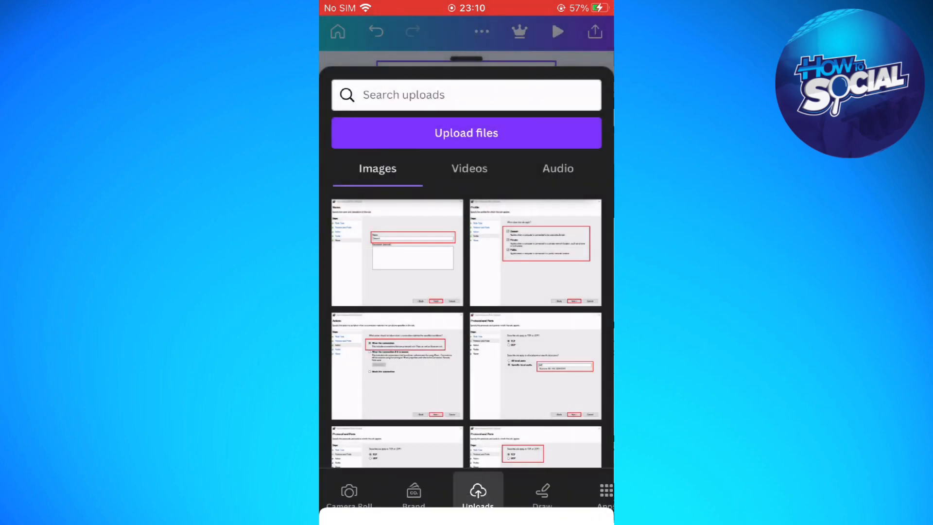
# Upload SAMPLE.m4a from Files and add it to the design as audio
pyautogui.click(557, 169)
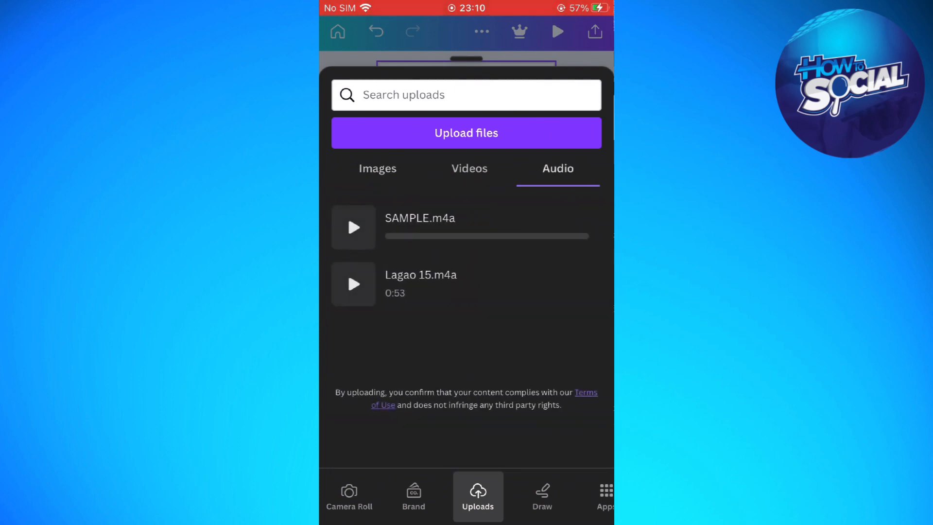
pyautogui.click(353, 228)
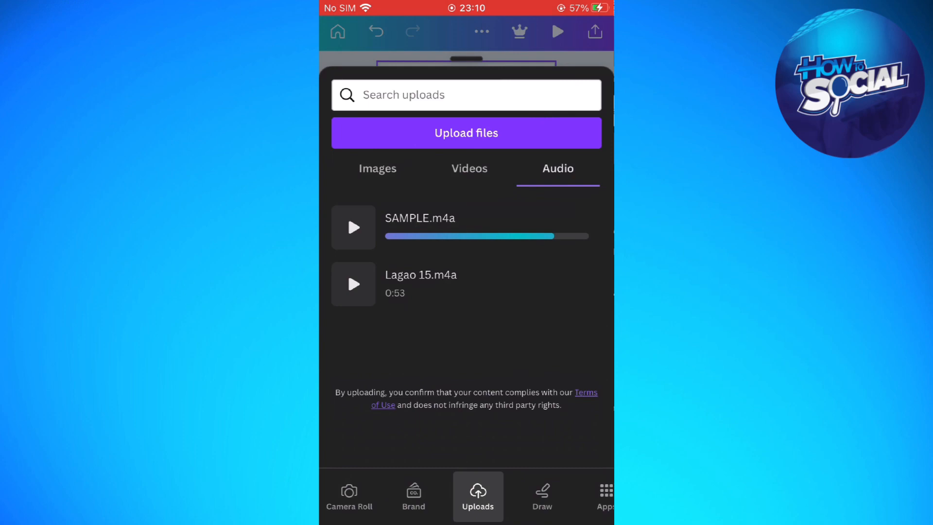
pyautogui.click(353, 227)
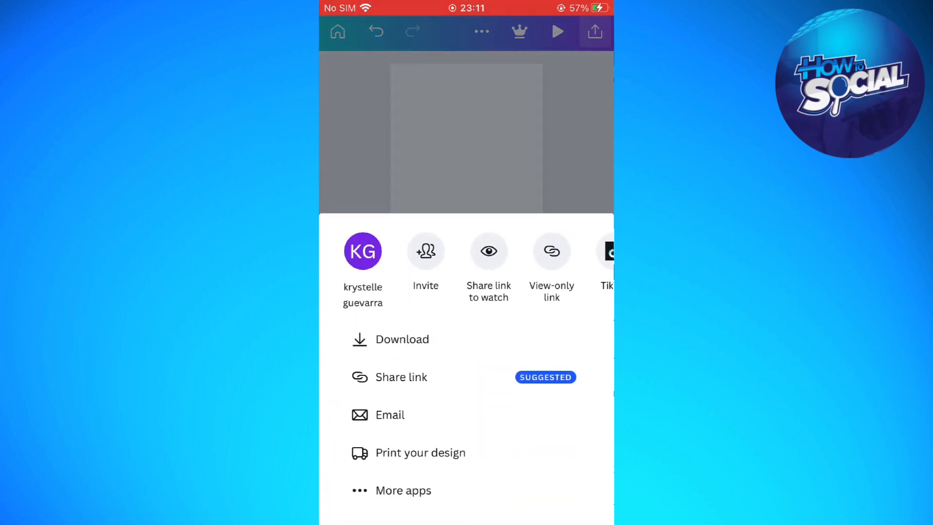
# Download the design as an MP4 video and allow saving to Photos
pyautogui.click(402, 339)
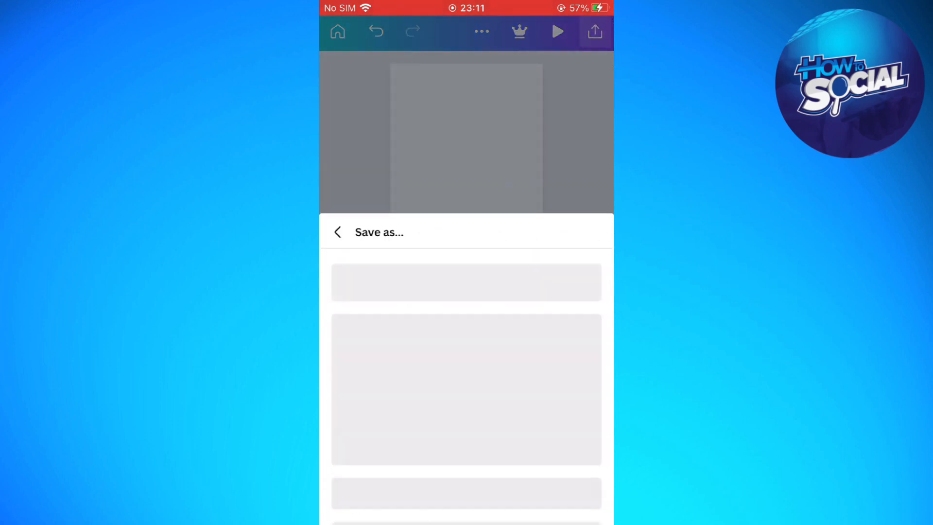
pyautogui.click(467, 141)
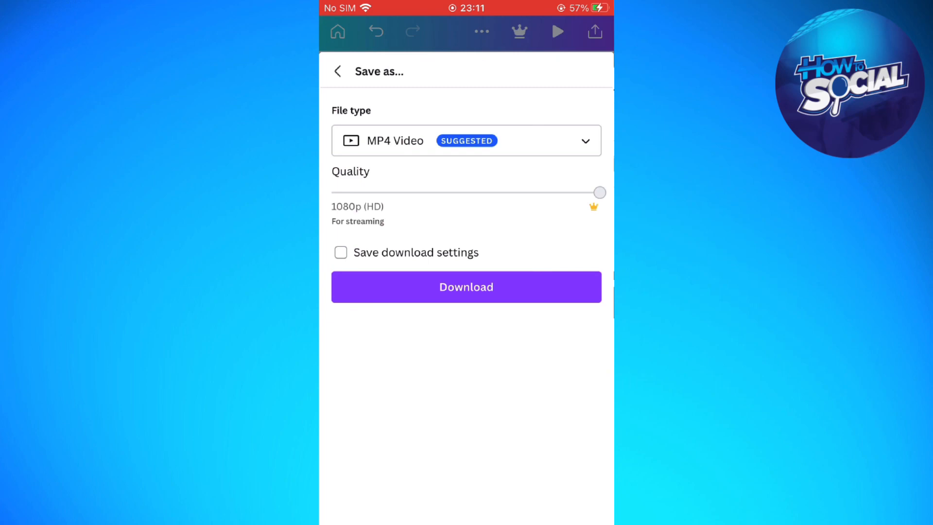
pyautogui.click(467, 287)
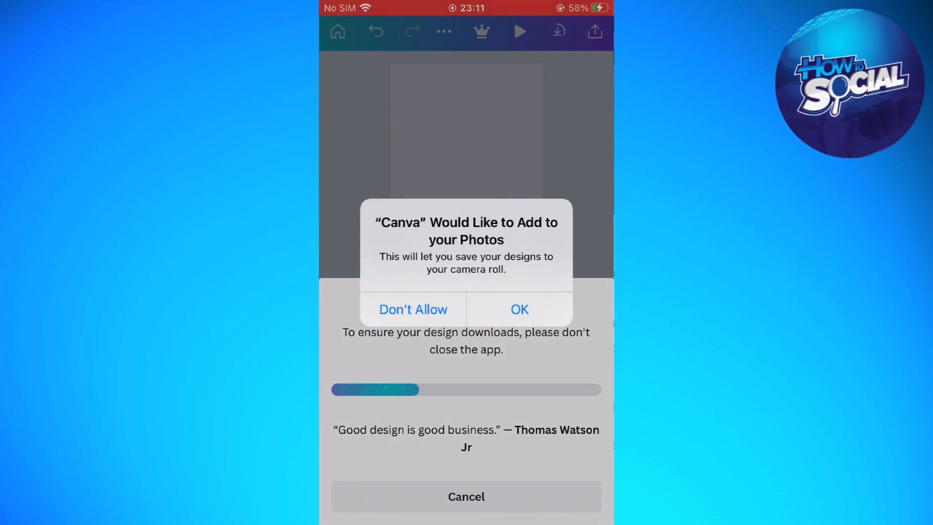
pyautogui.click(519, 309)
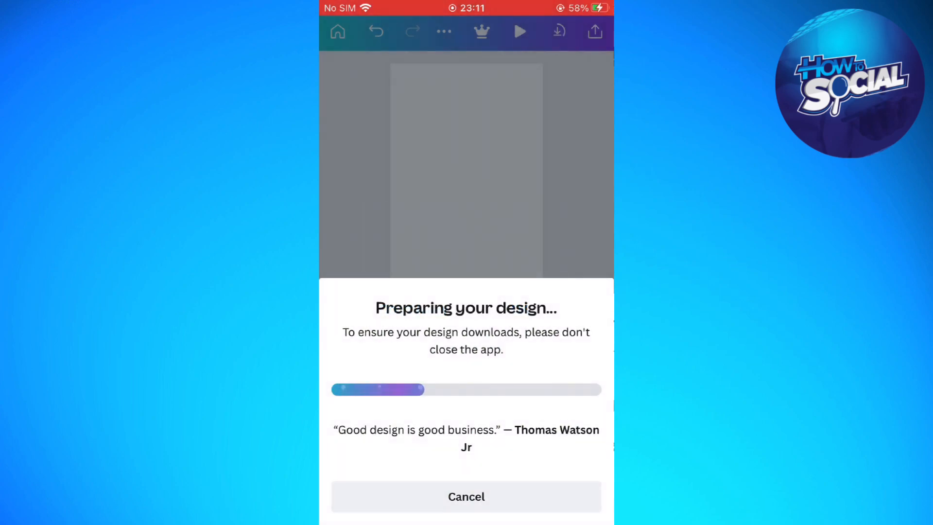